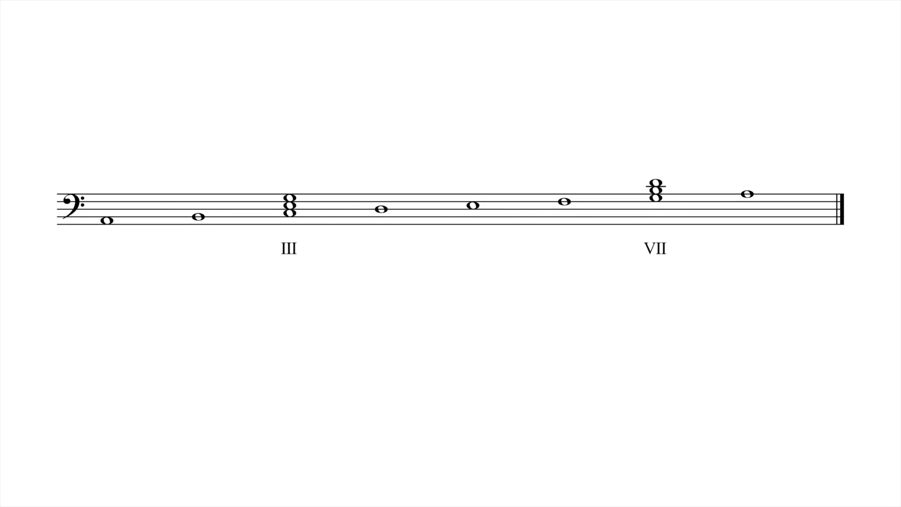
left_click(289, 205)
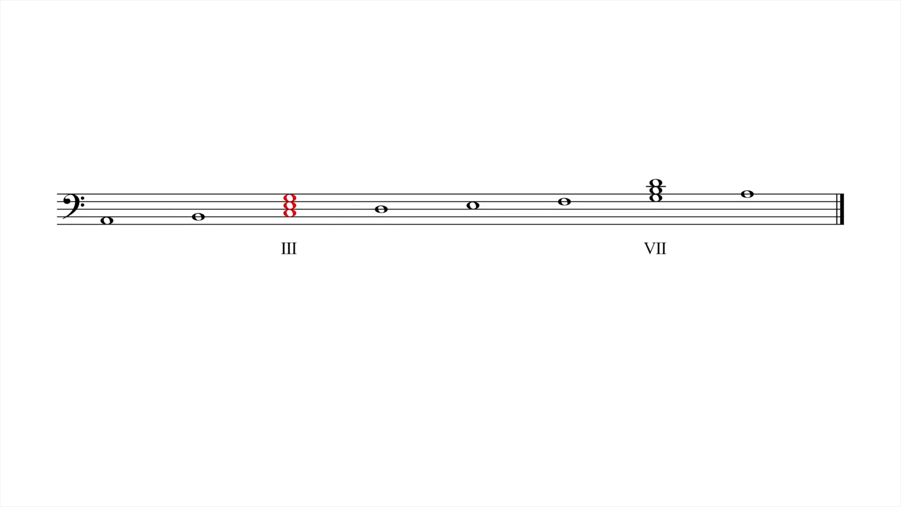
left_click(656, 190)
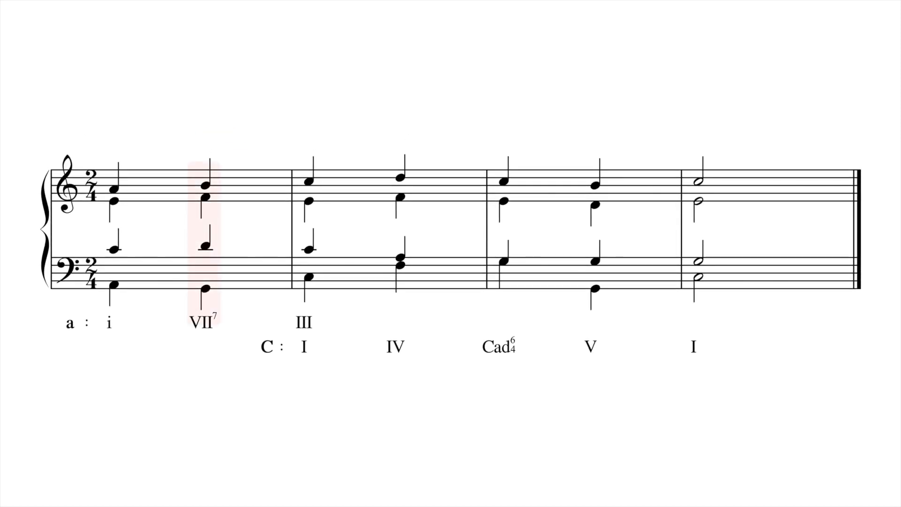
left_click(205, 202)
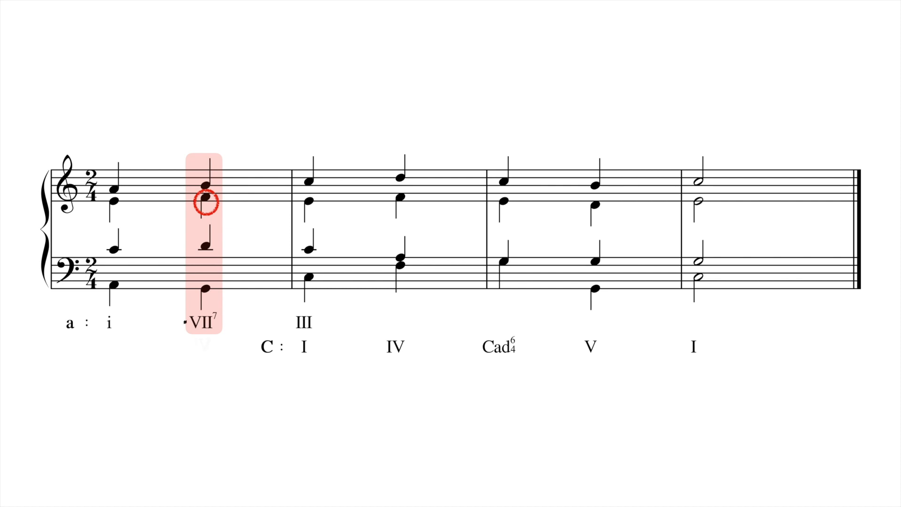